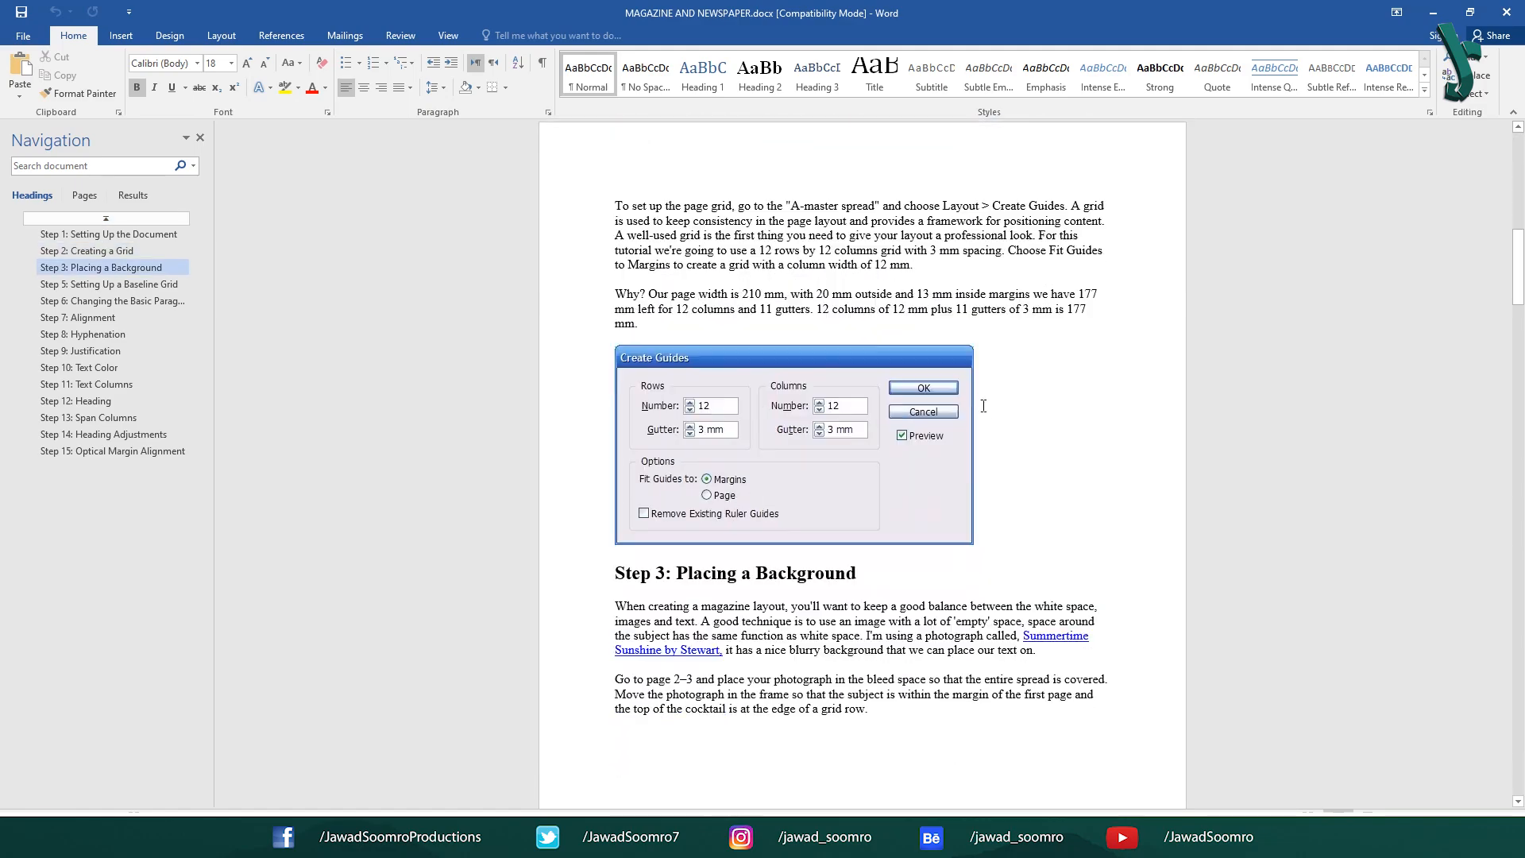
# Scroll through MAGAZINE AND NEWSPAPER.docx and switch to a blank Document1 window.
pyautogui.scroll(-3)
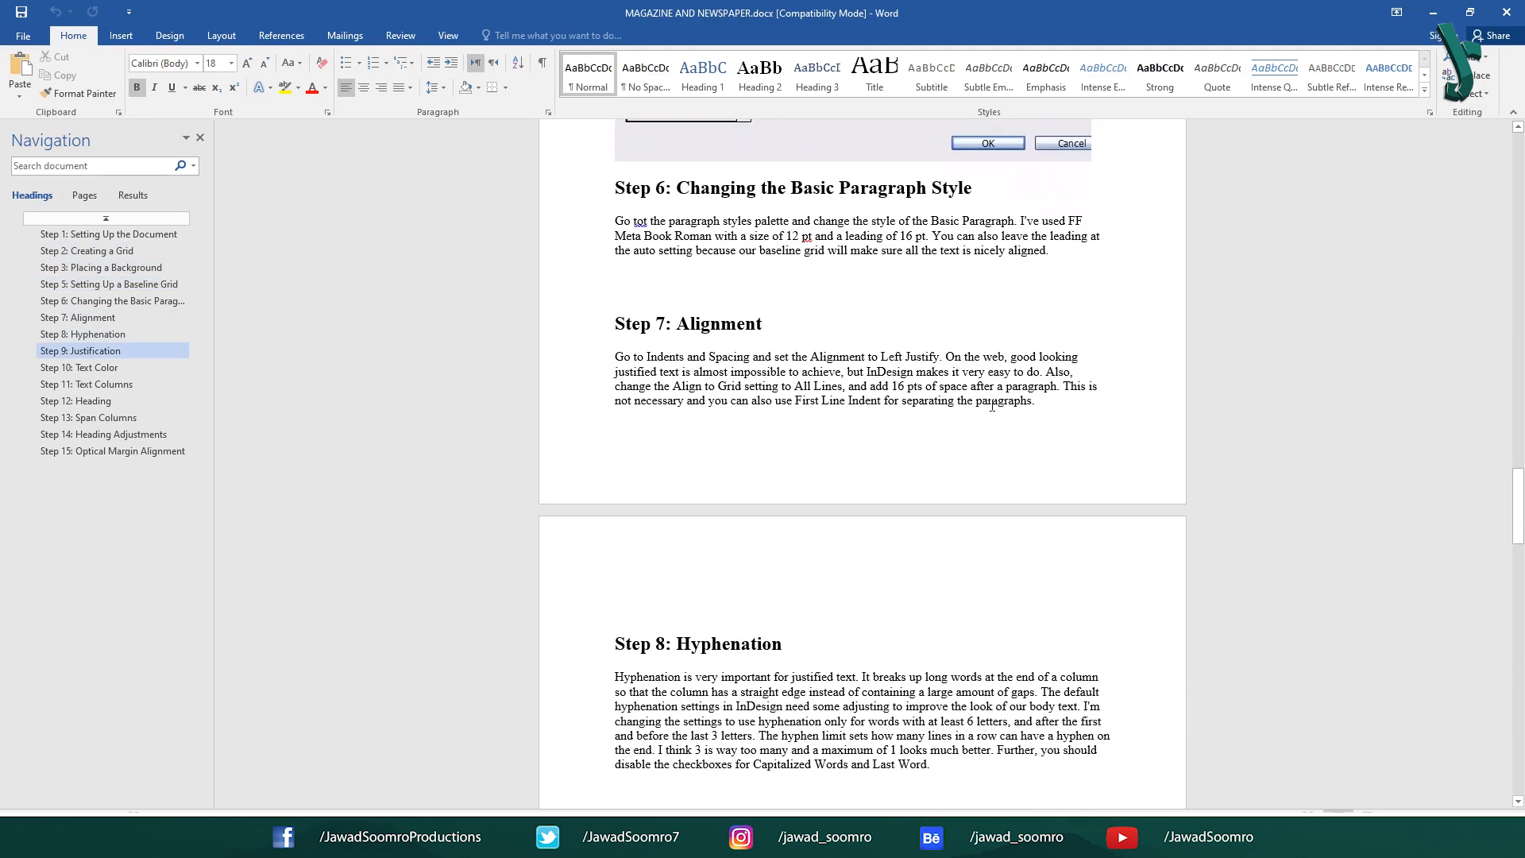
pyautogui.click(112, 451)
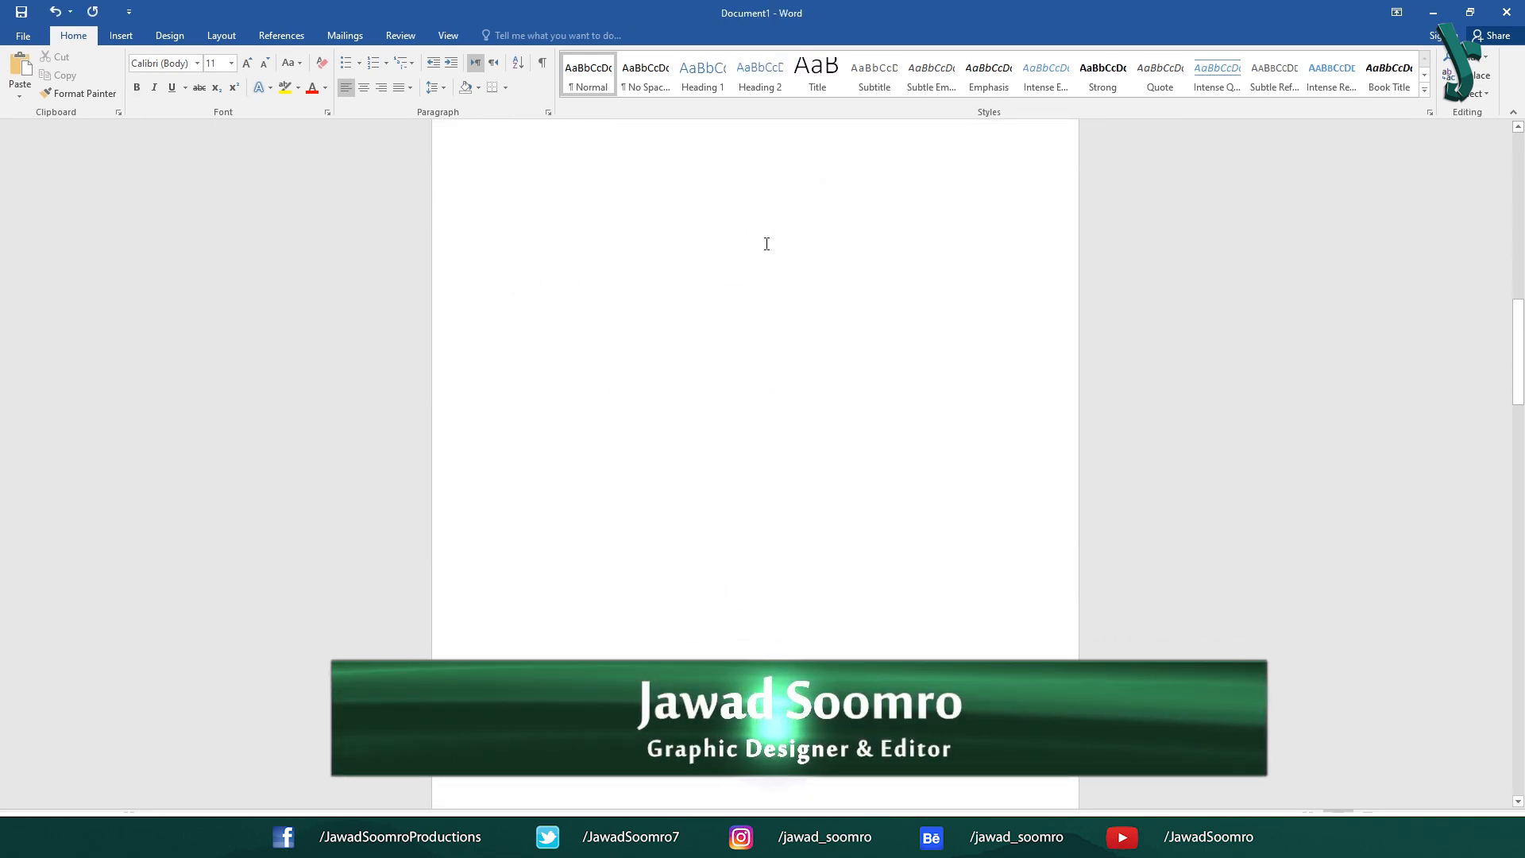
pyautogui.scroll(-3)
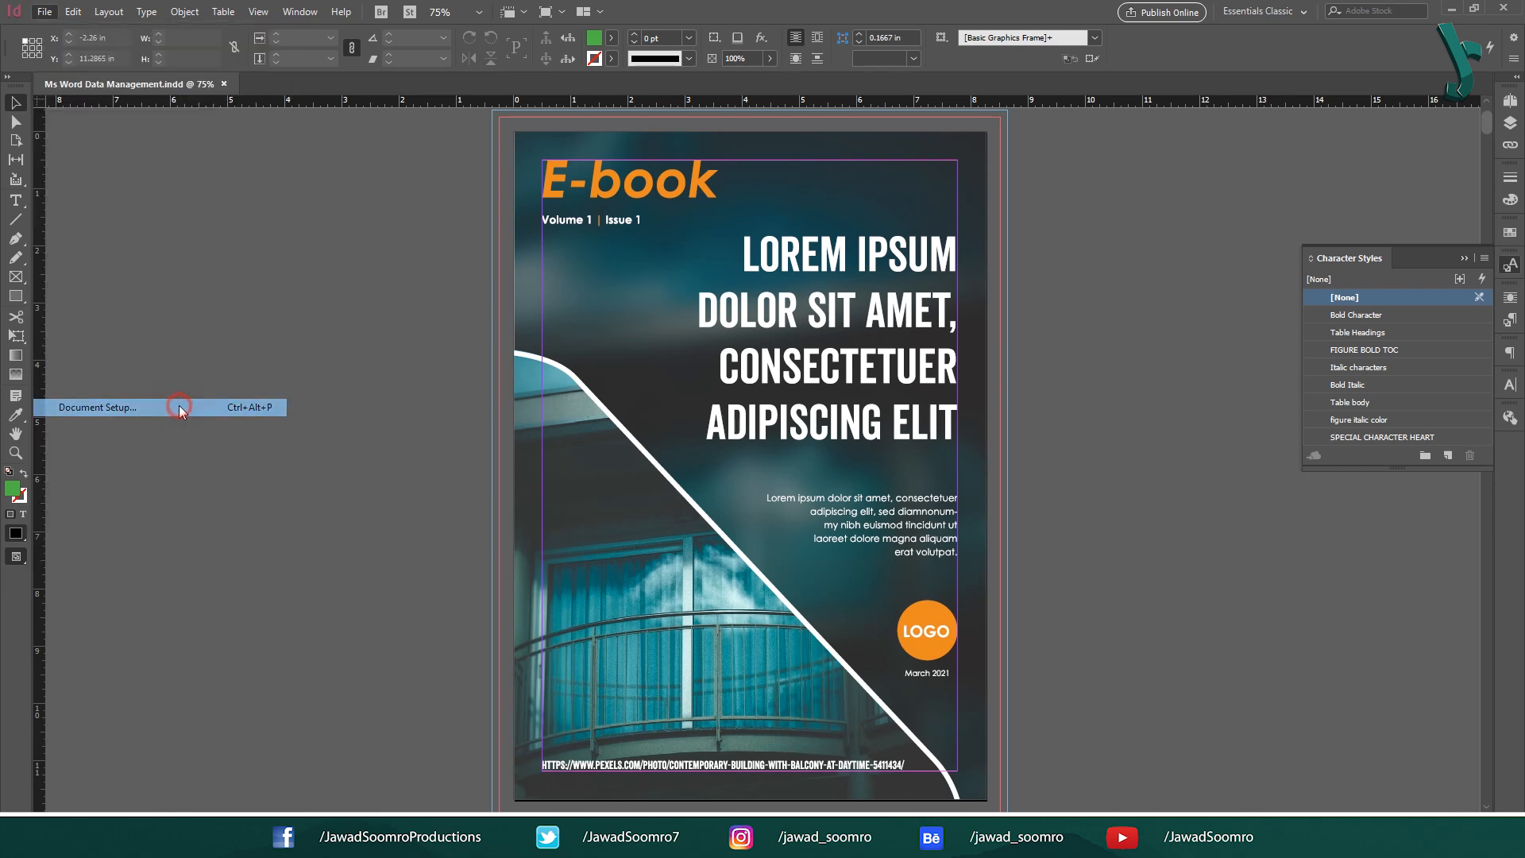
# Show the Document Setup dialog for the E-book cover: A4, 46 facing pages, margins and bleed.
pyautogui.click(97, 406)
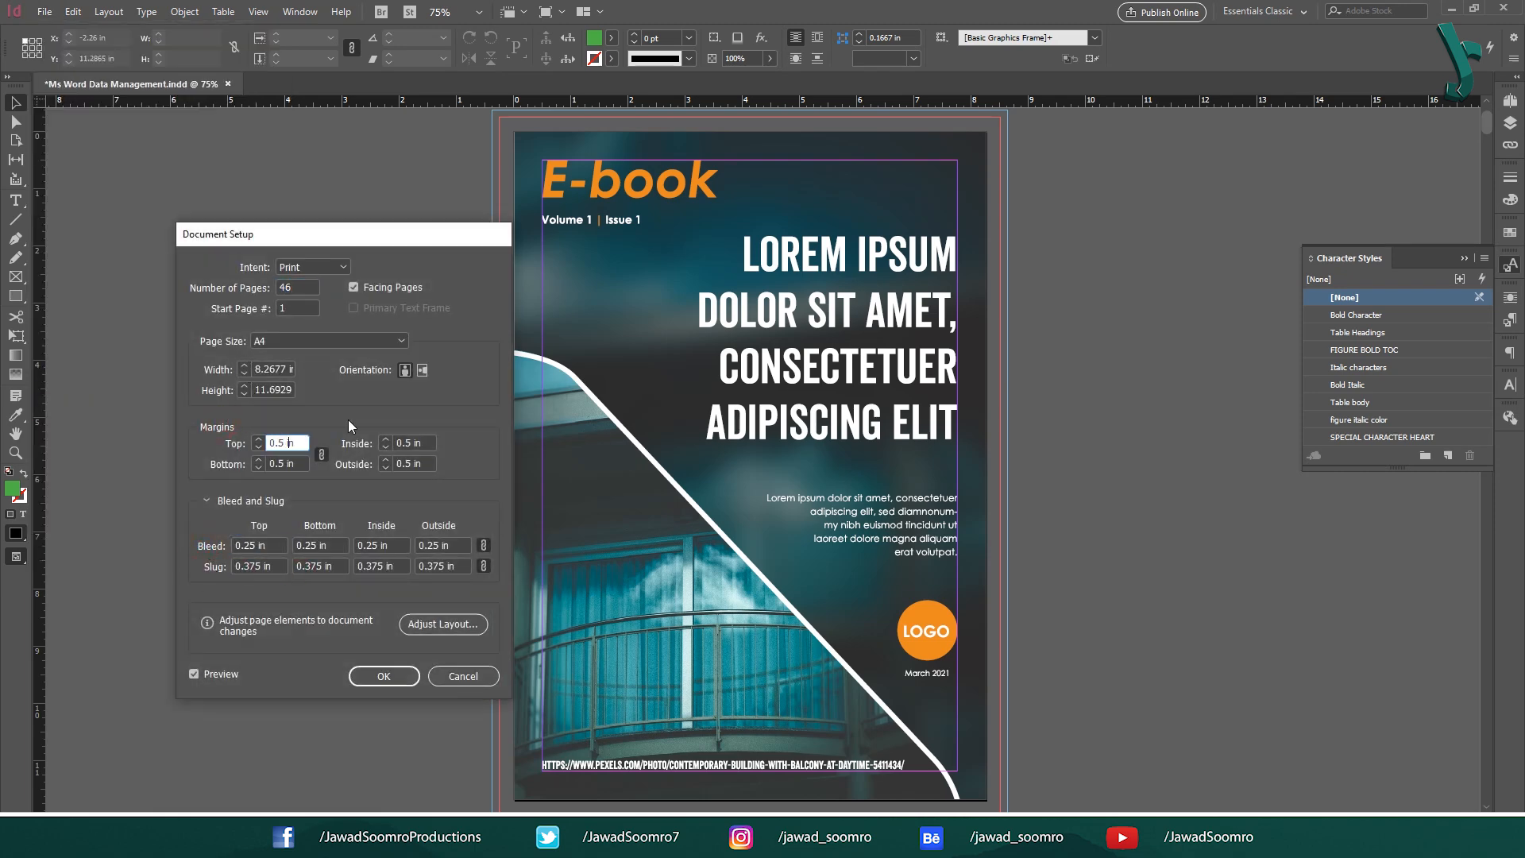
pyautogui.moveTo(439, 464)
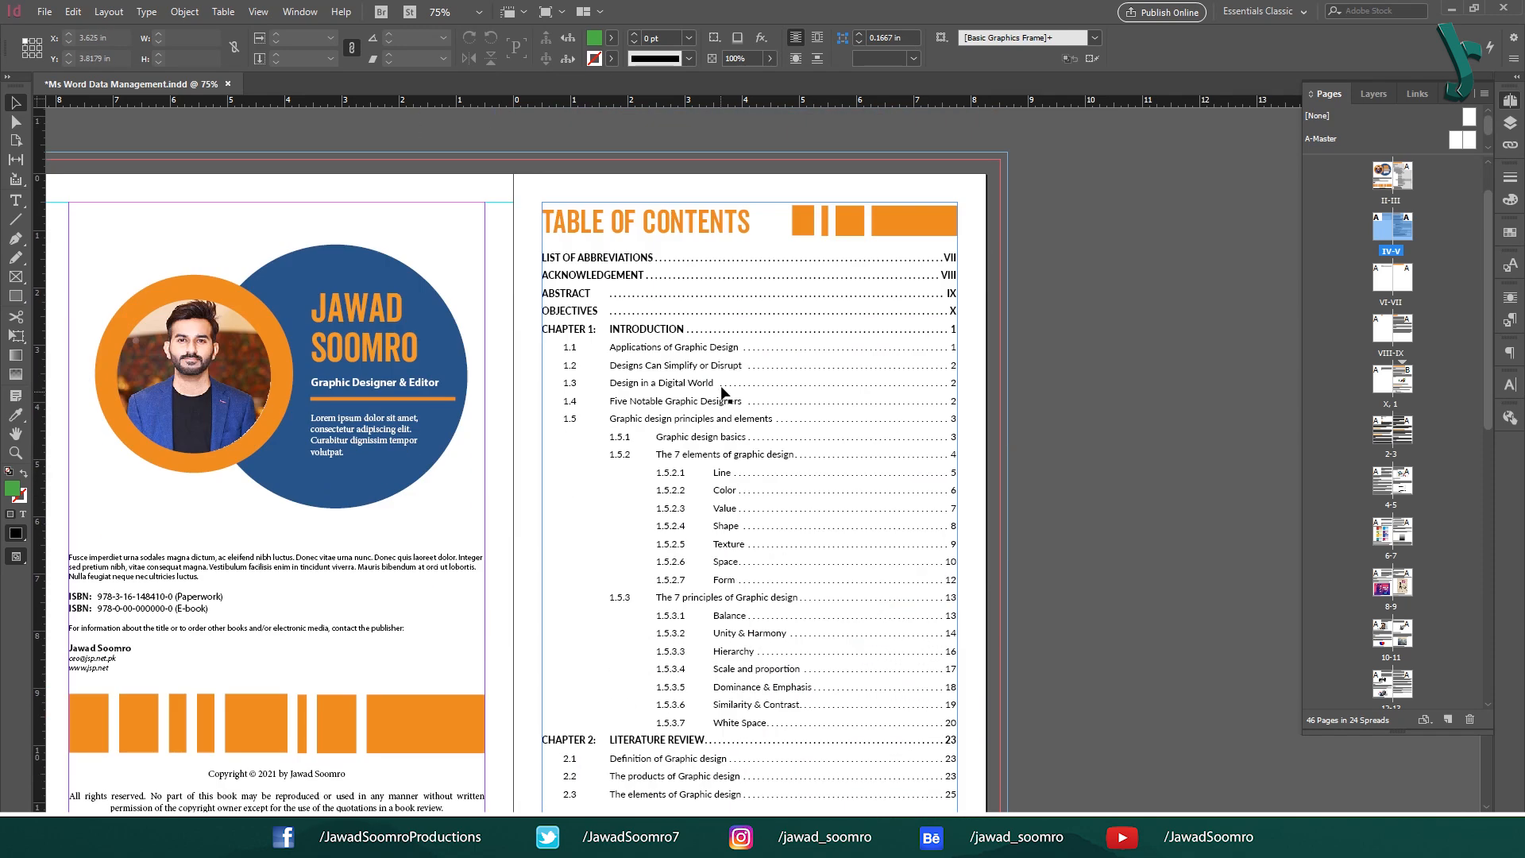
# Scroll the IV-V spread to view the copyright page and table of contents.
pyautogui.scroll(-3)
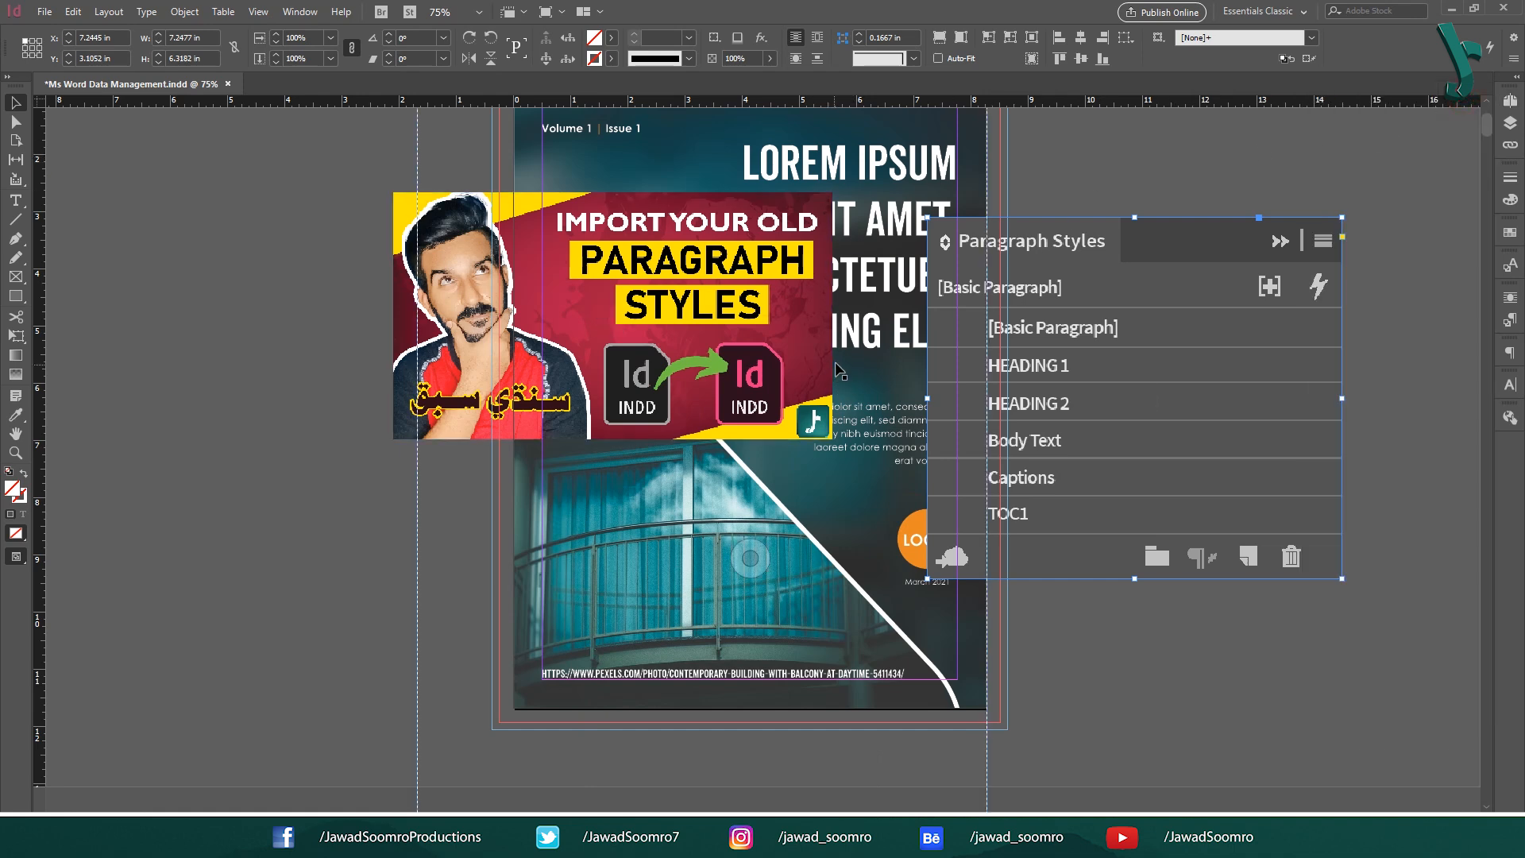
pyautogui.moveTo(839, 359)
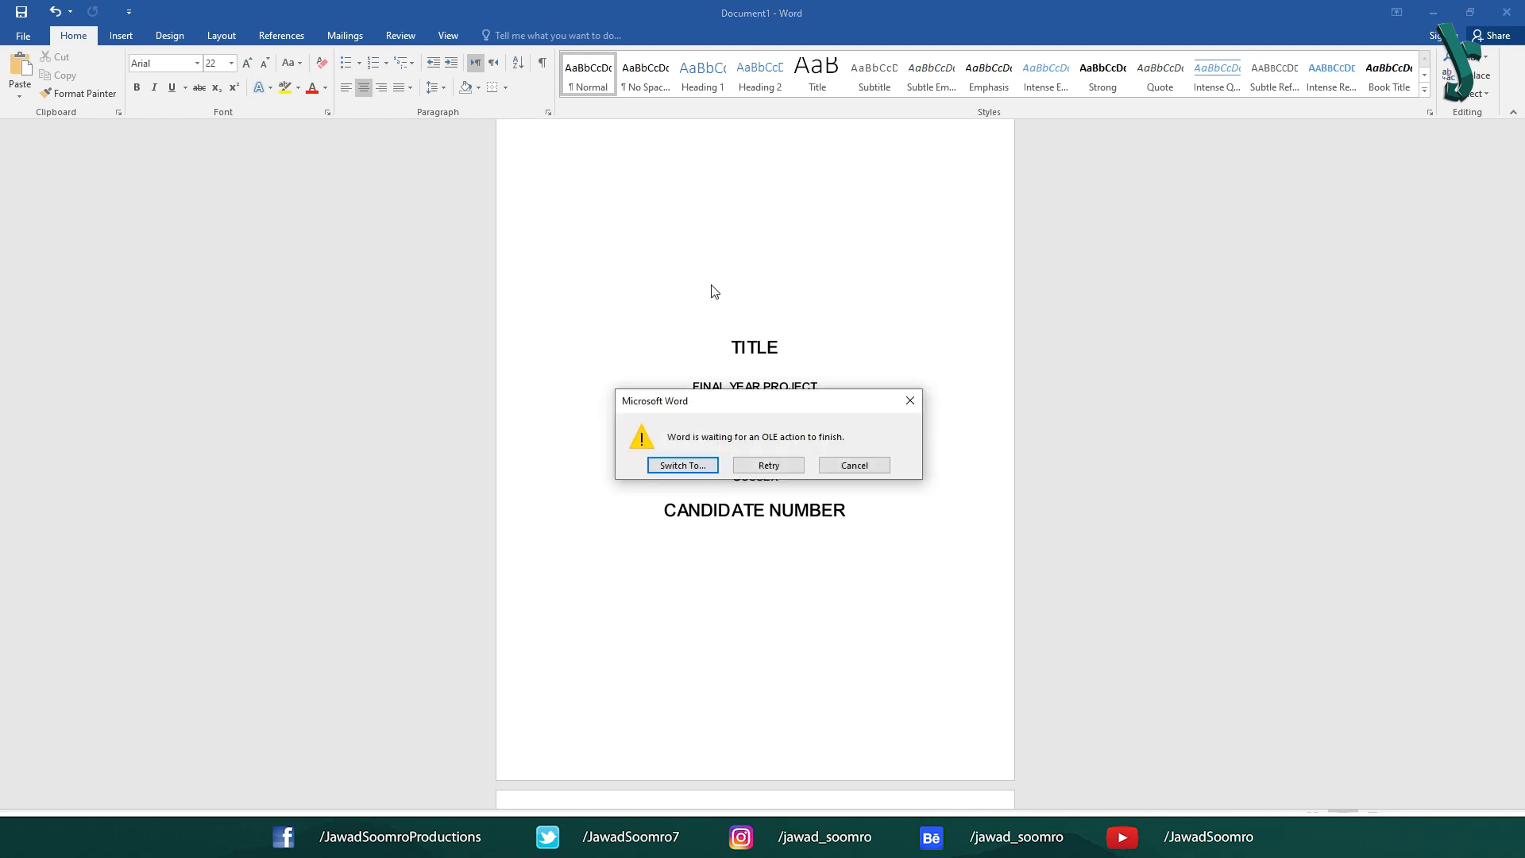
# Respond to the 'Word is waiting for an OLE action to finish' warning.
pyautogui.click(682, 466)
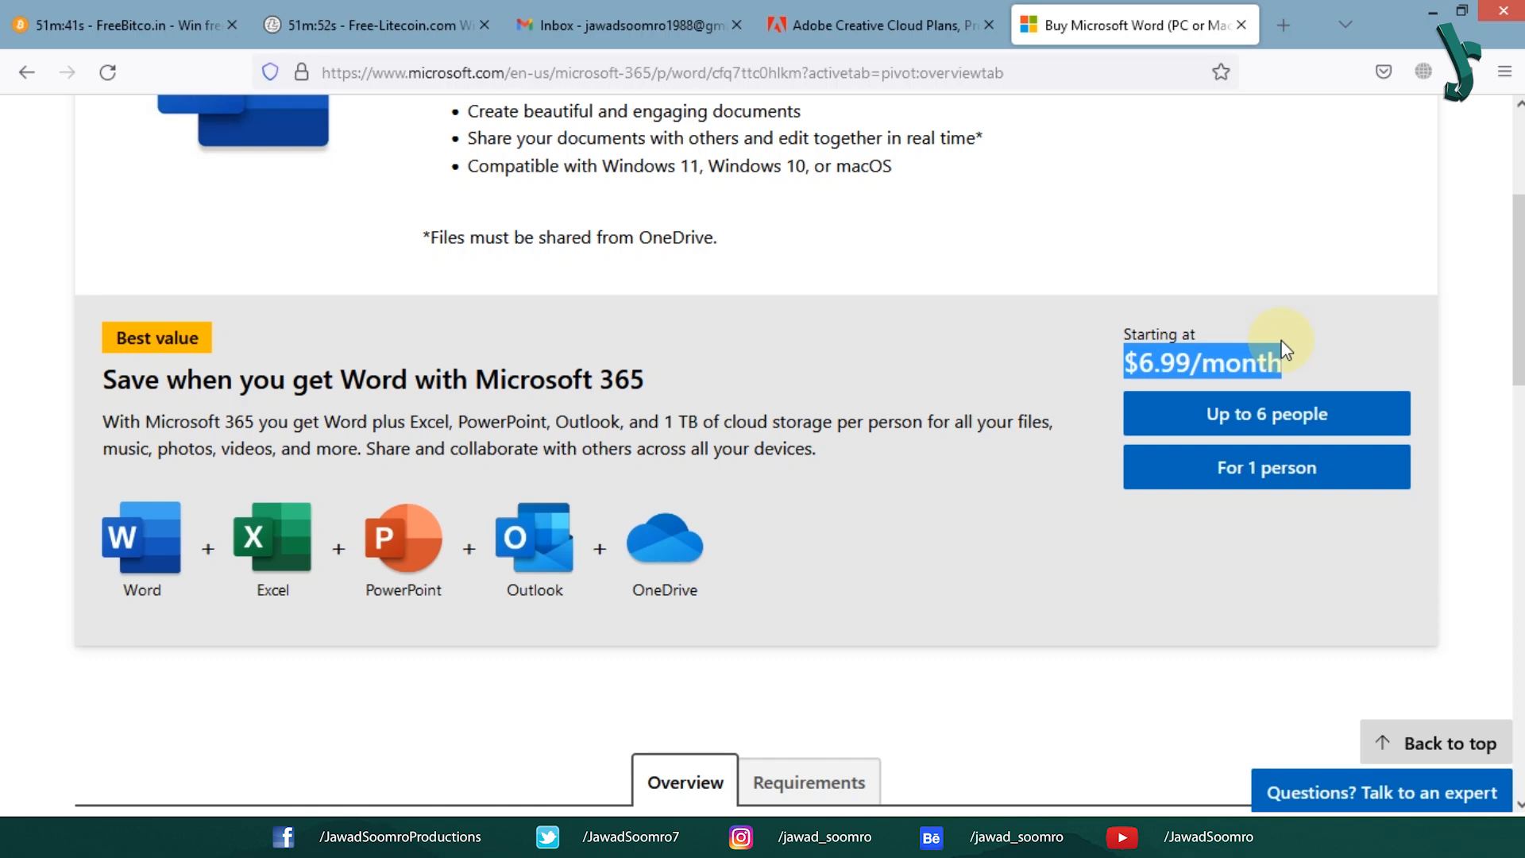
# Highlight the $6.99/month Microsoft 365 starting price for Word.
pyautogui.click(883, 24)
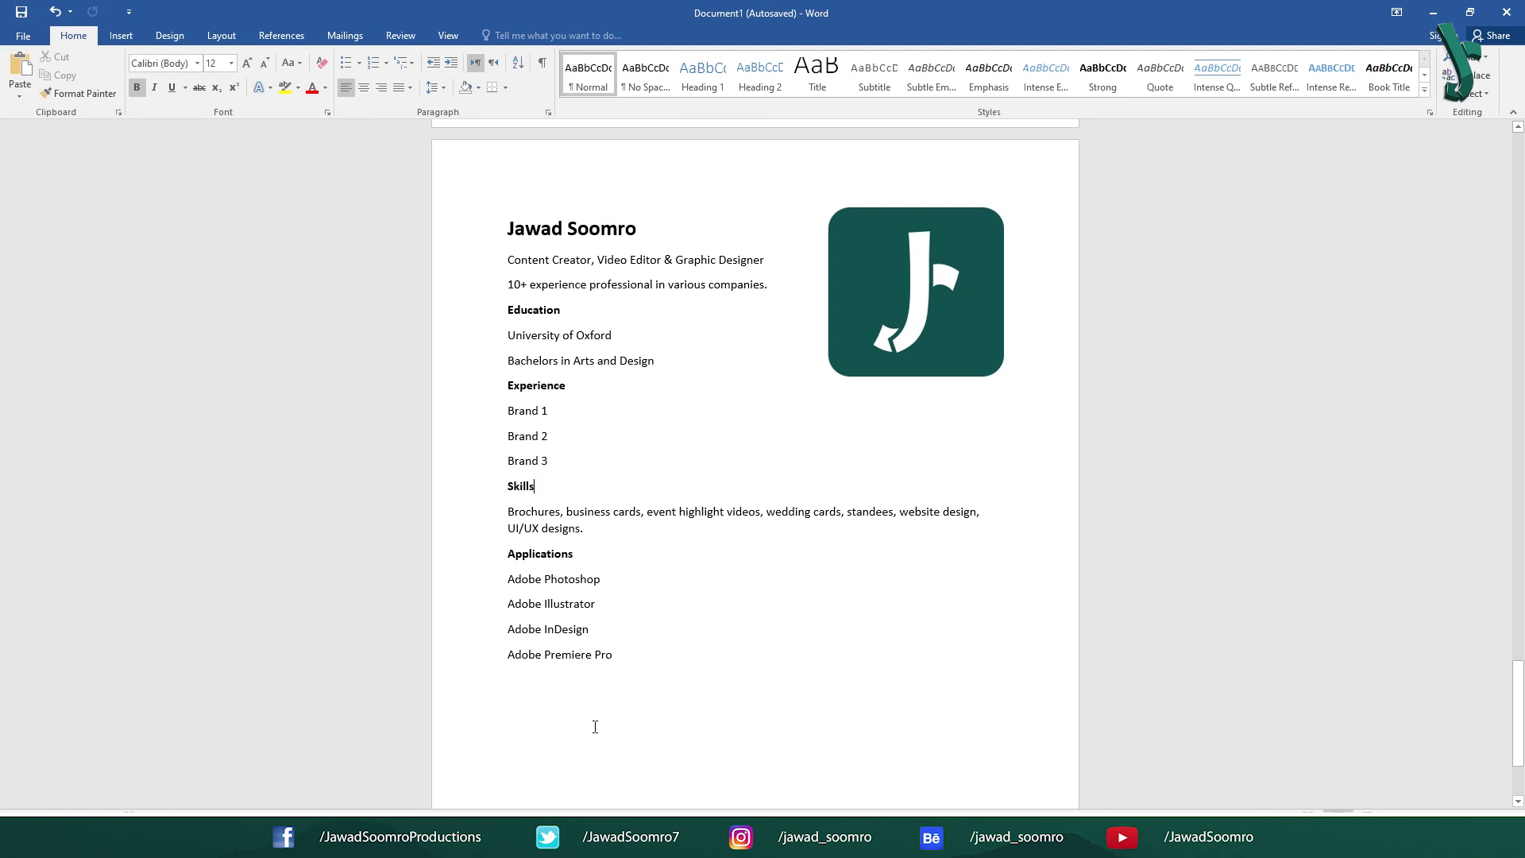
pyautogui.moveTo(639, 740)
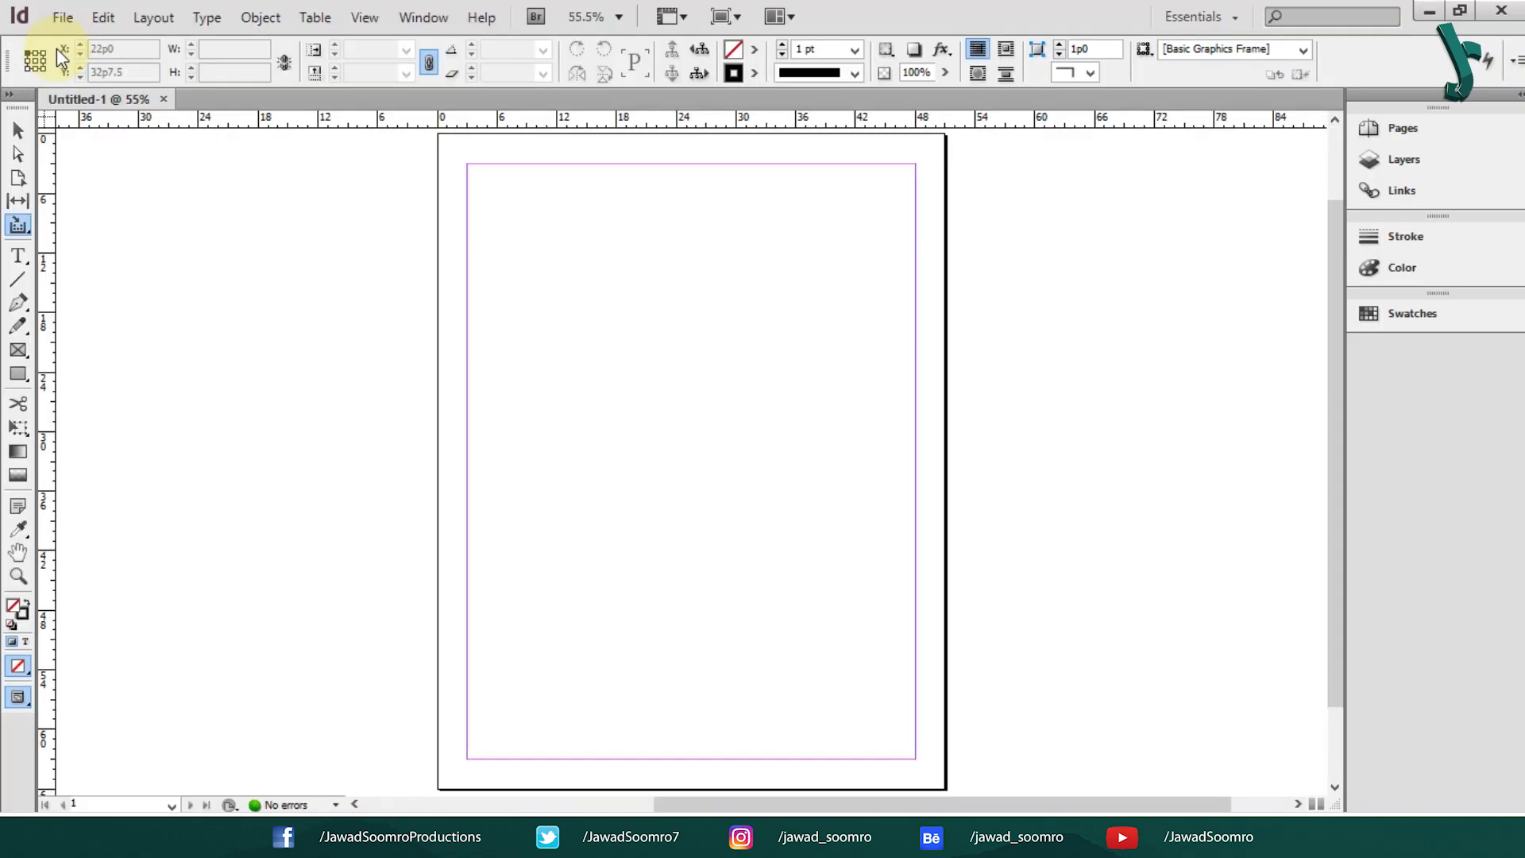
# Attempt to open InDesign Green Template.indd and dismiss the newer-version error.
pyautogui.click(64, 16)
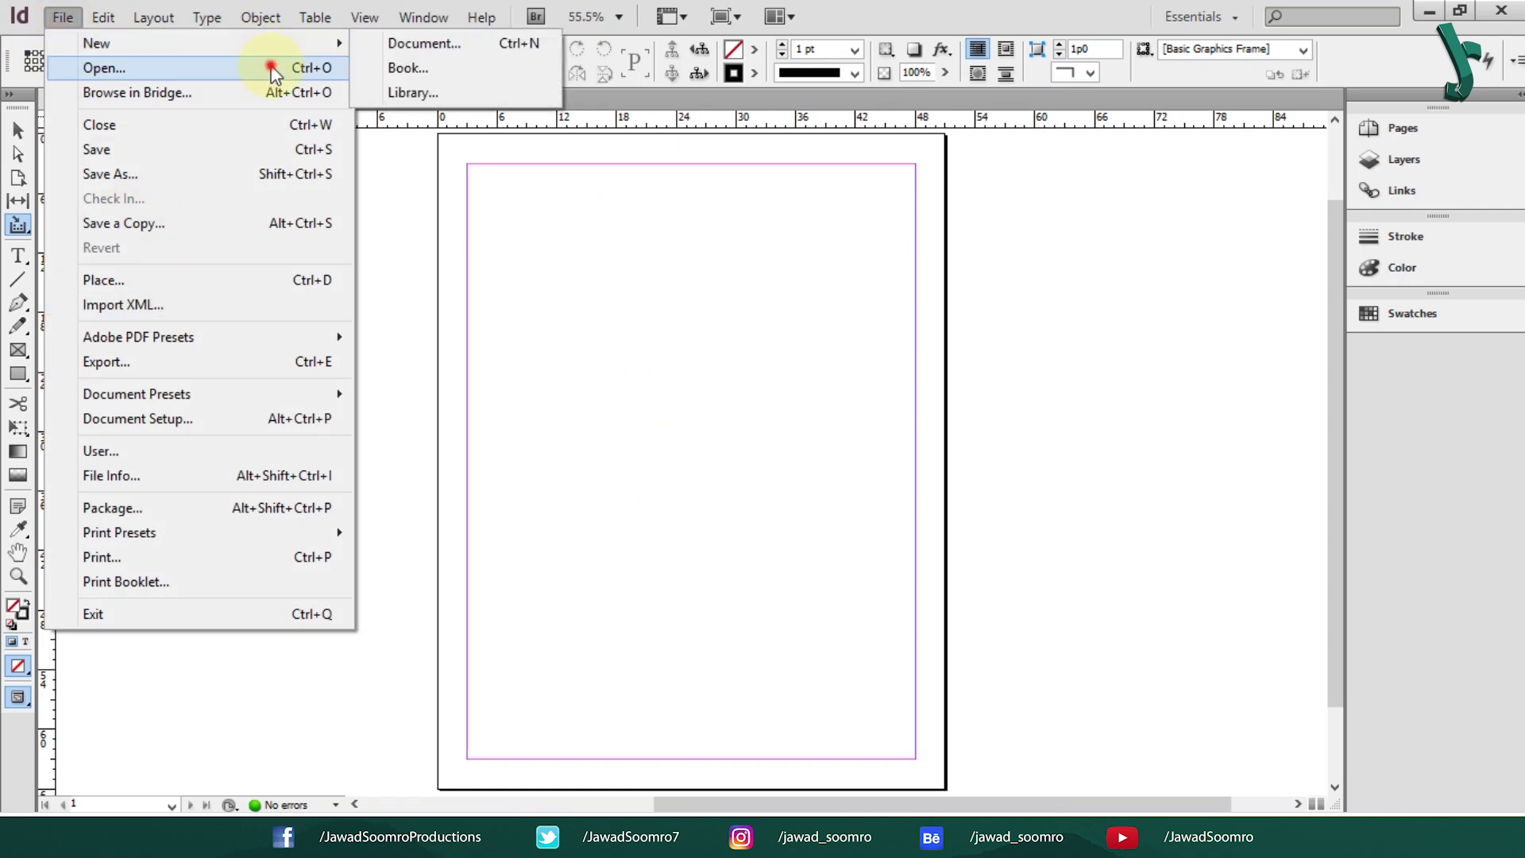
pyautogui.click(102, 66)
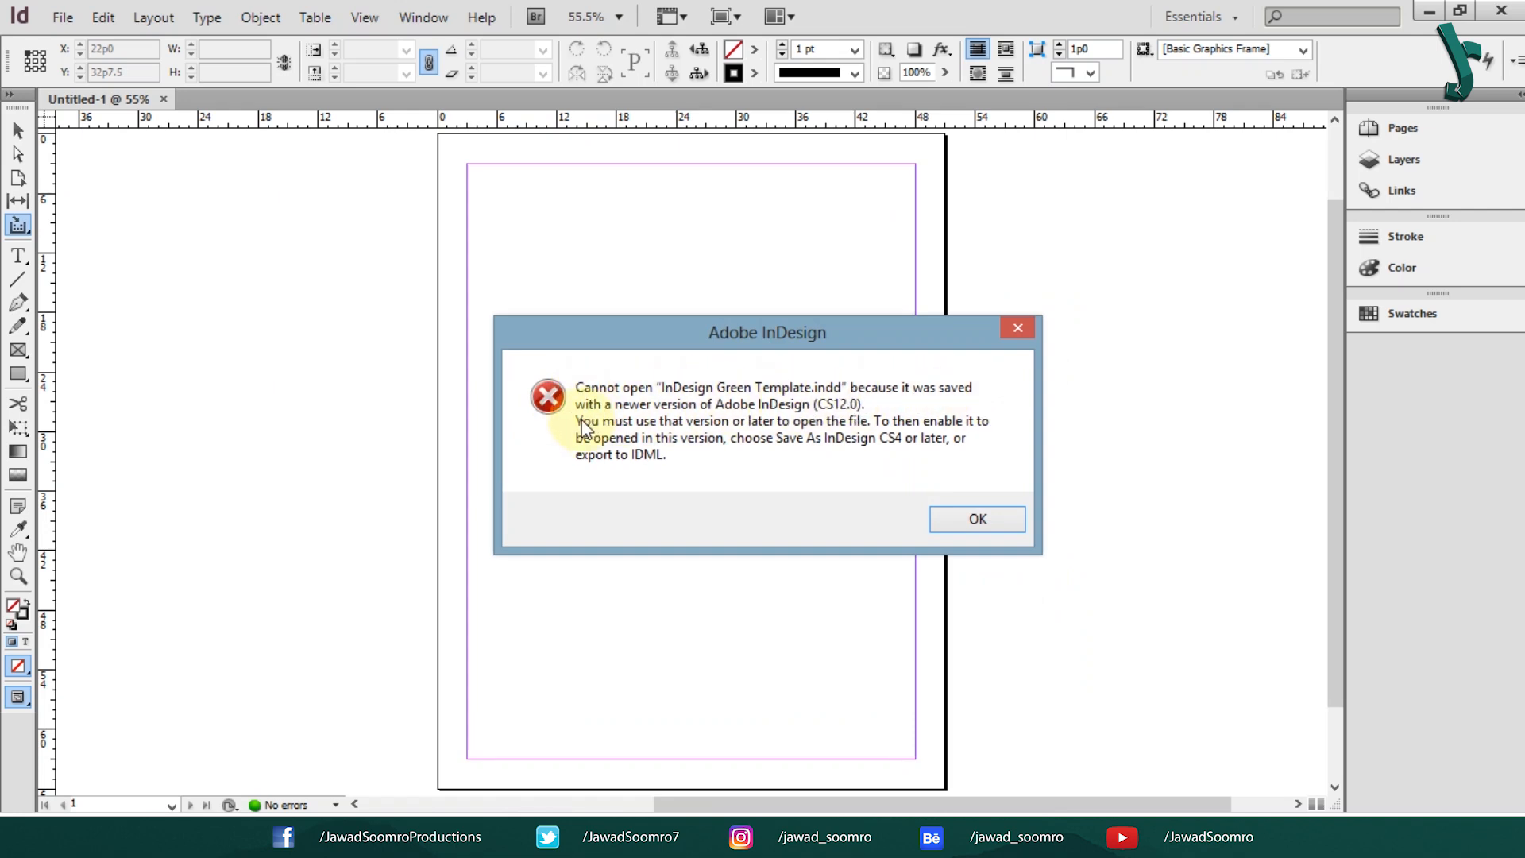
pyautogui.moveTo(655, 461)
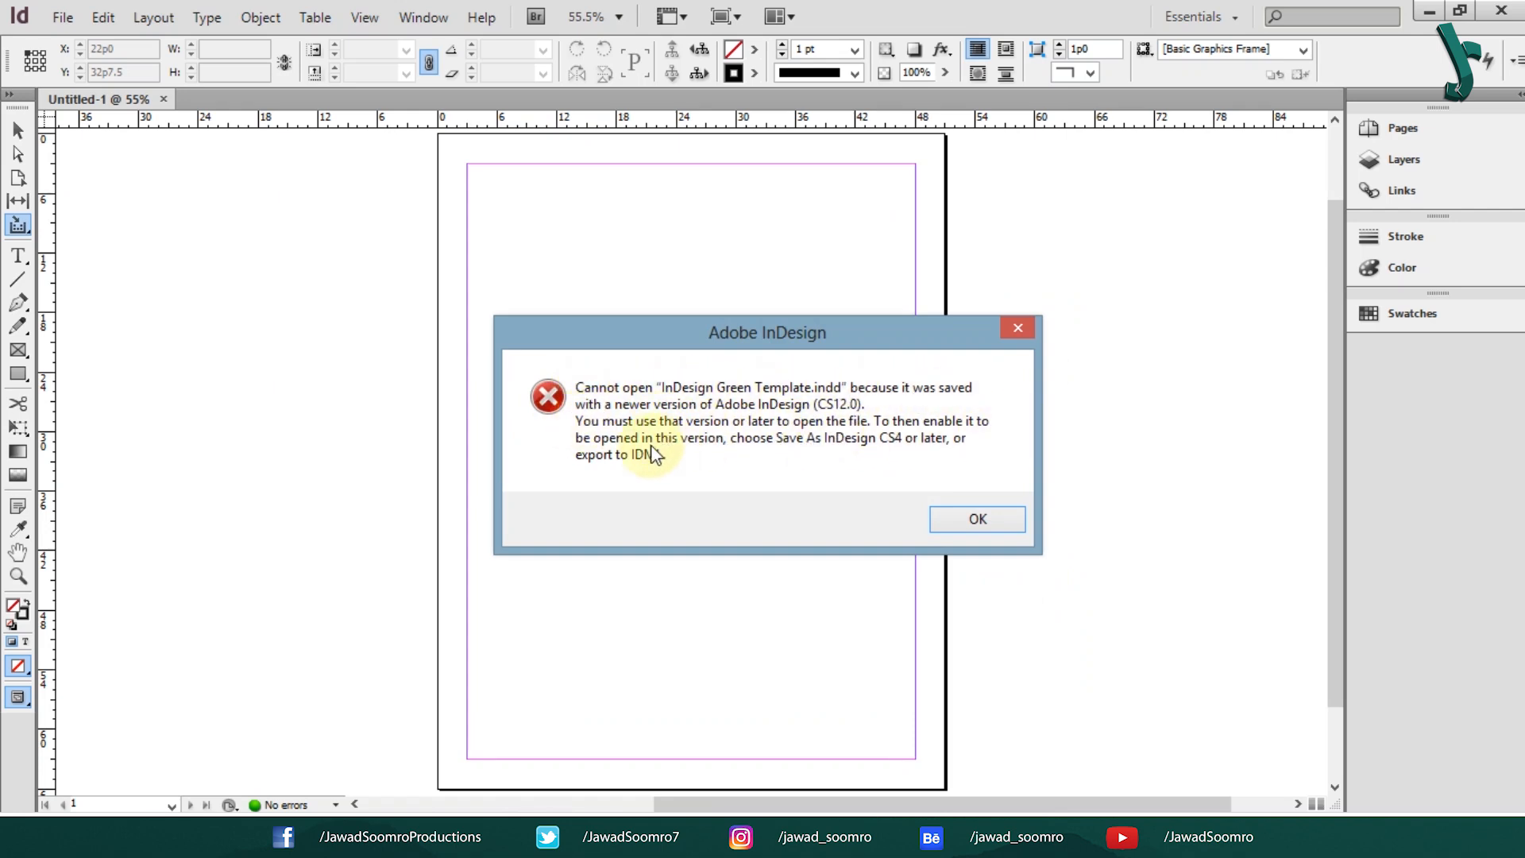
pyautogui.moveTo(674, 467)
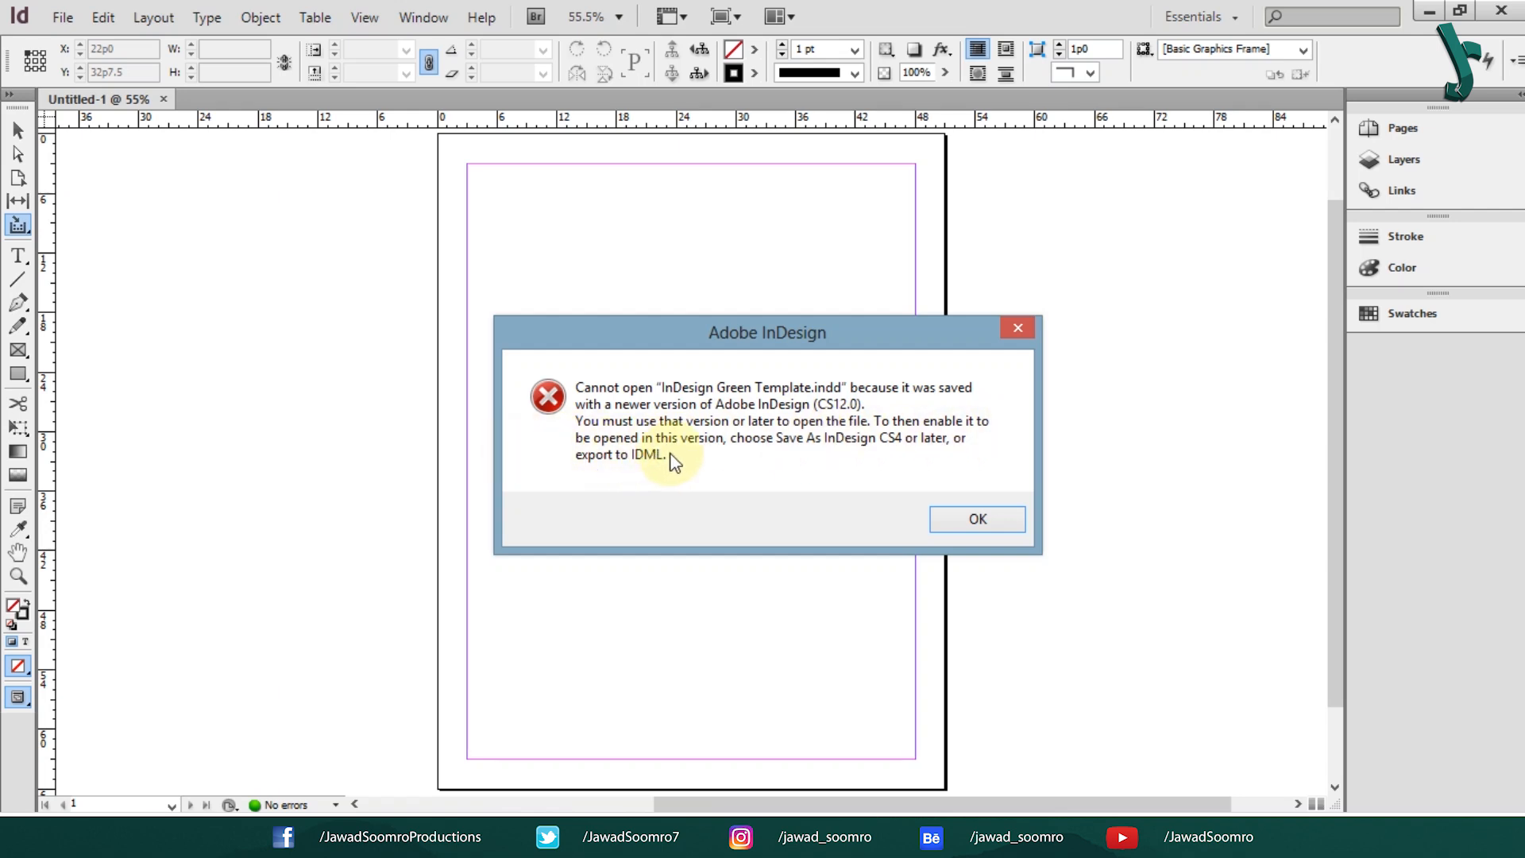
pyautogui.click(977, 518)
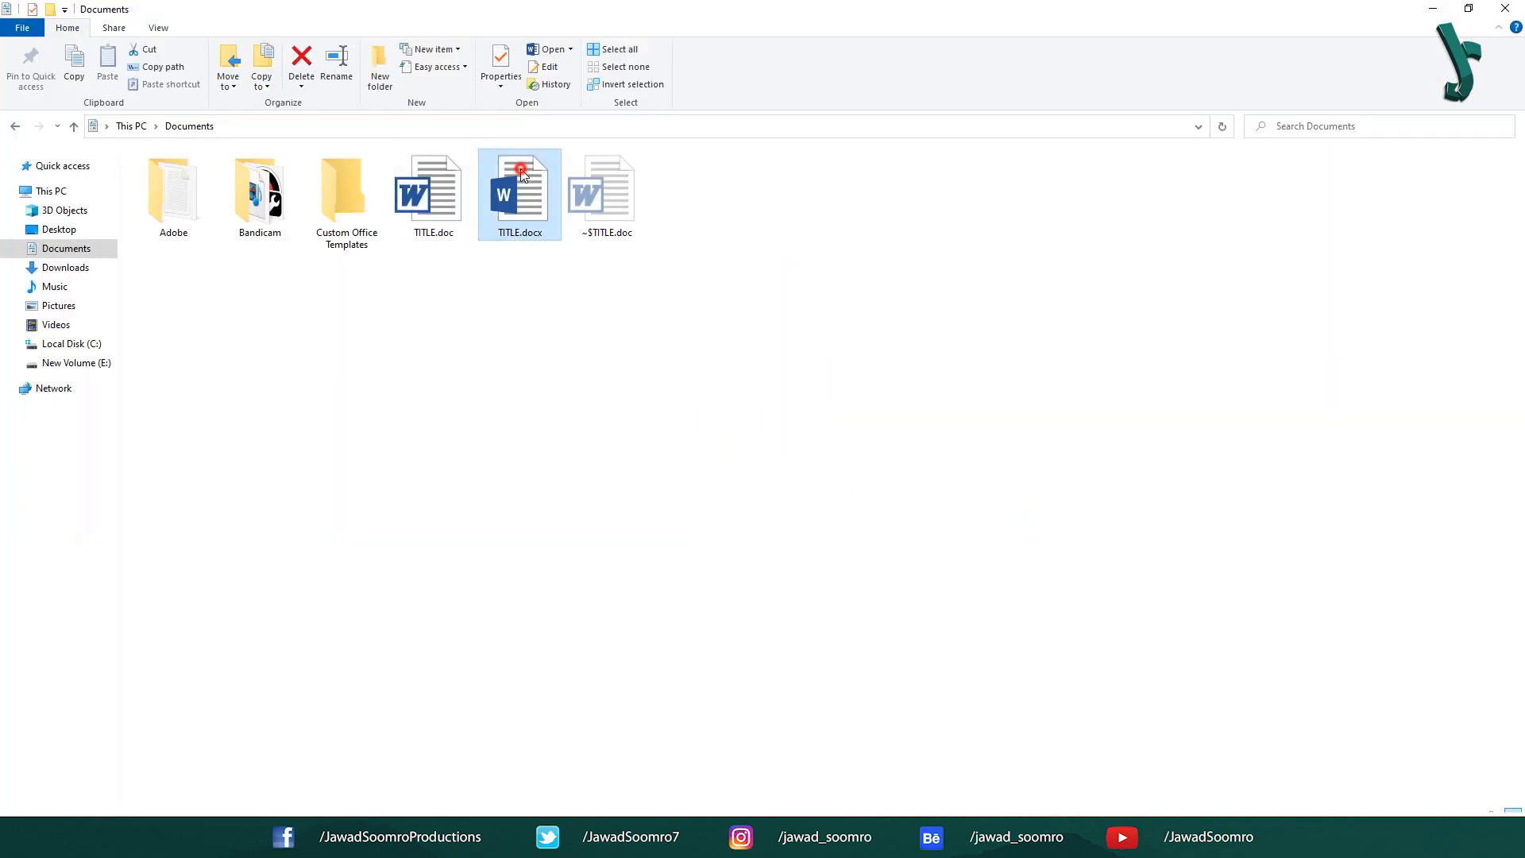
# Open TITLE.docx from the Documents folder.
pyautogui.doubleClick(518, 193)
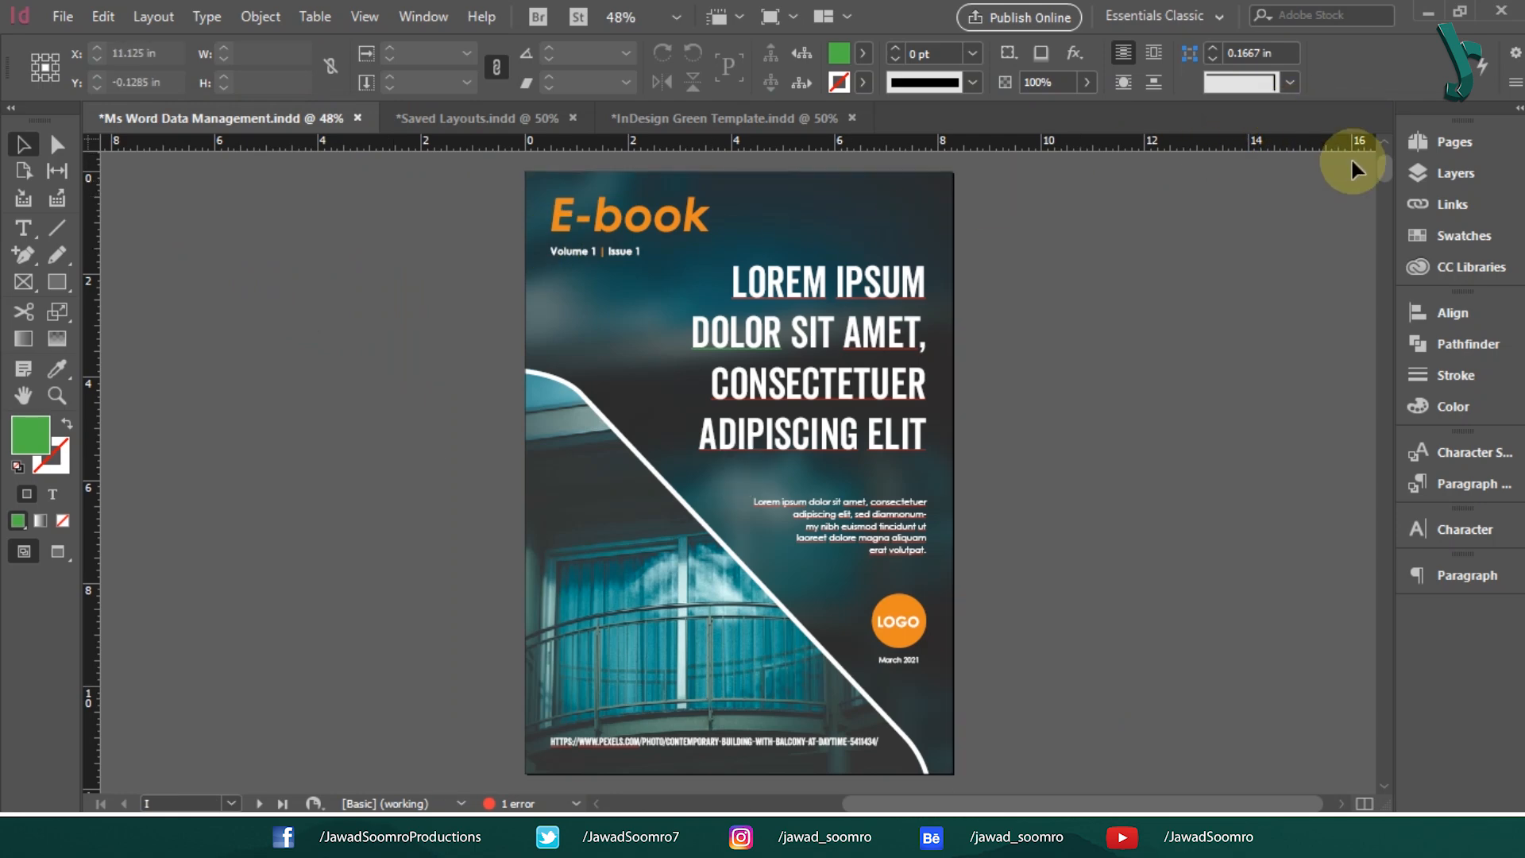
# Open Science Book.indd as a fourth InDesign tab and show its Pages panel.
pyautogui.click(471, 117)
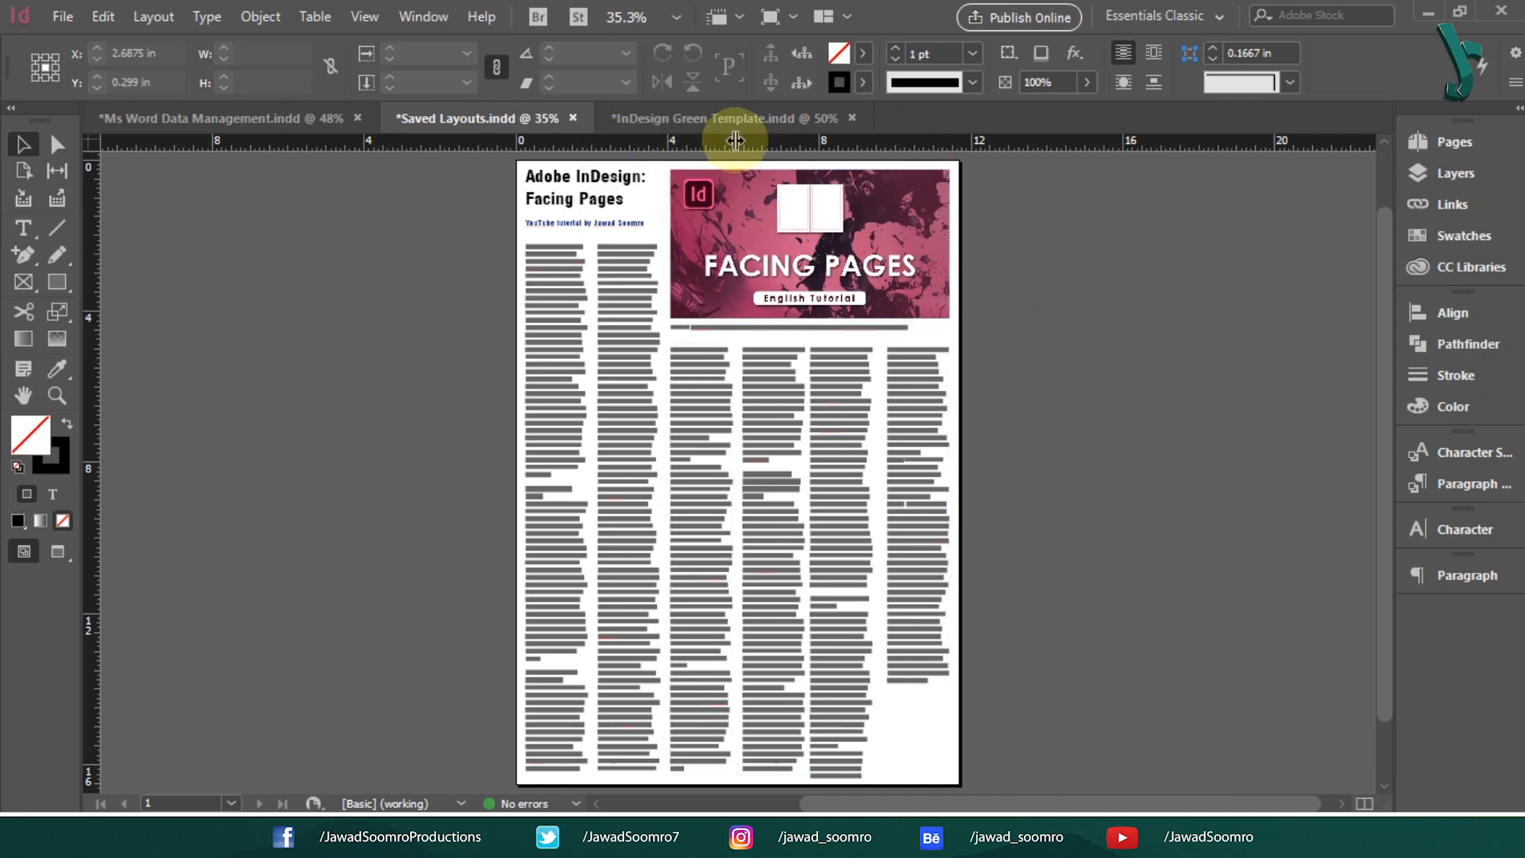
pyautogui.click(720, 118)
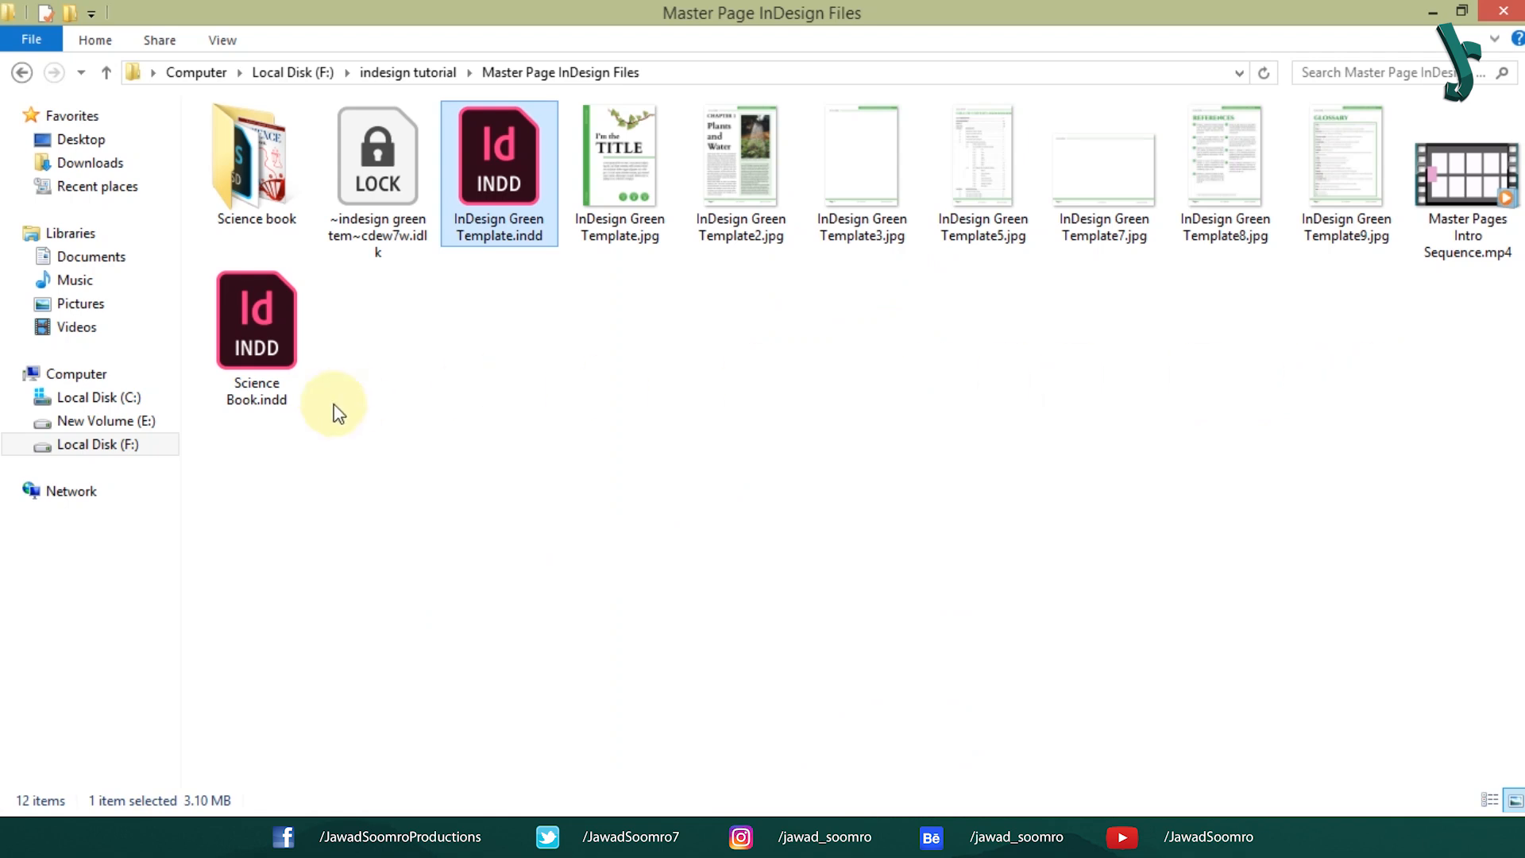
pyautogui.doubleClick(256, 321)
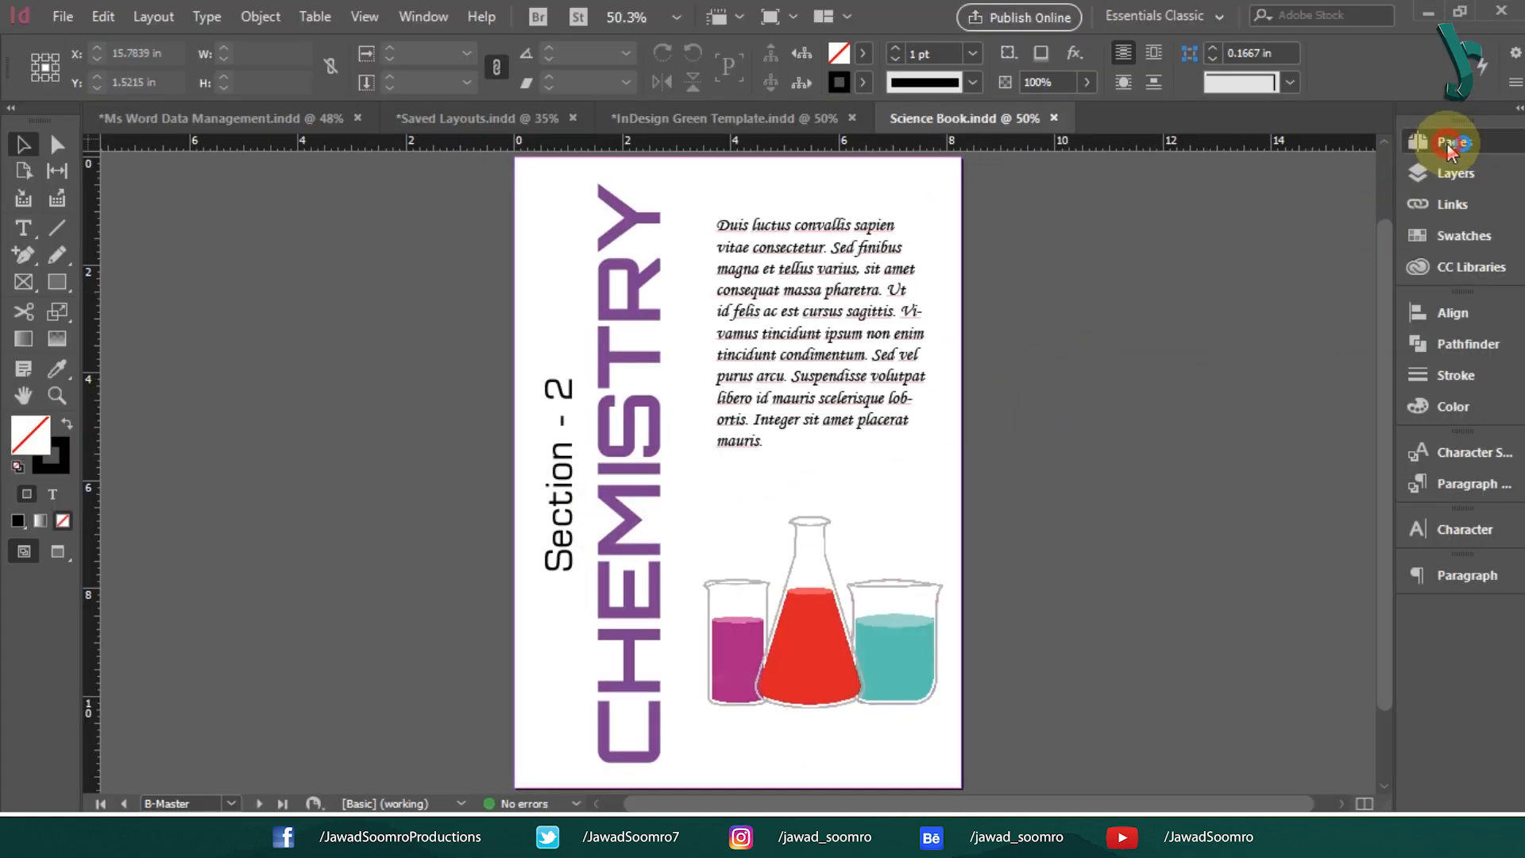
pyautogui.click(1455, 143)
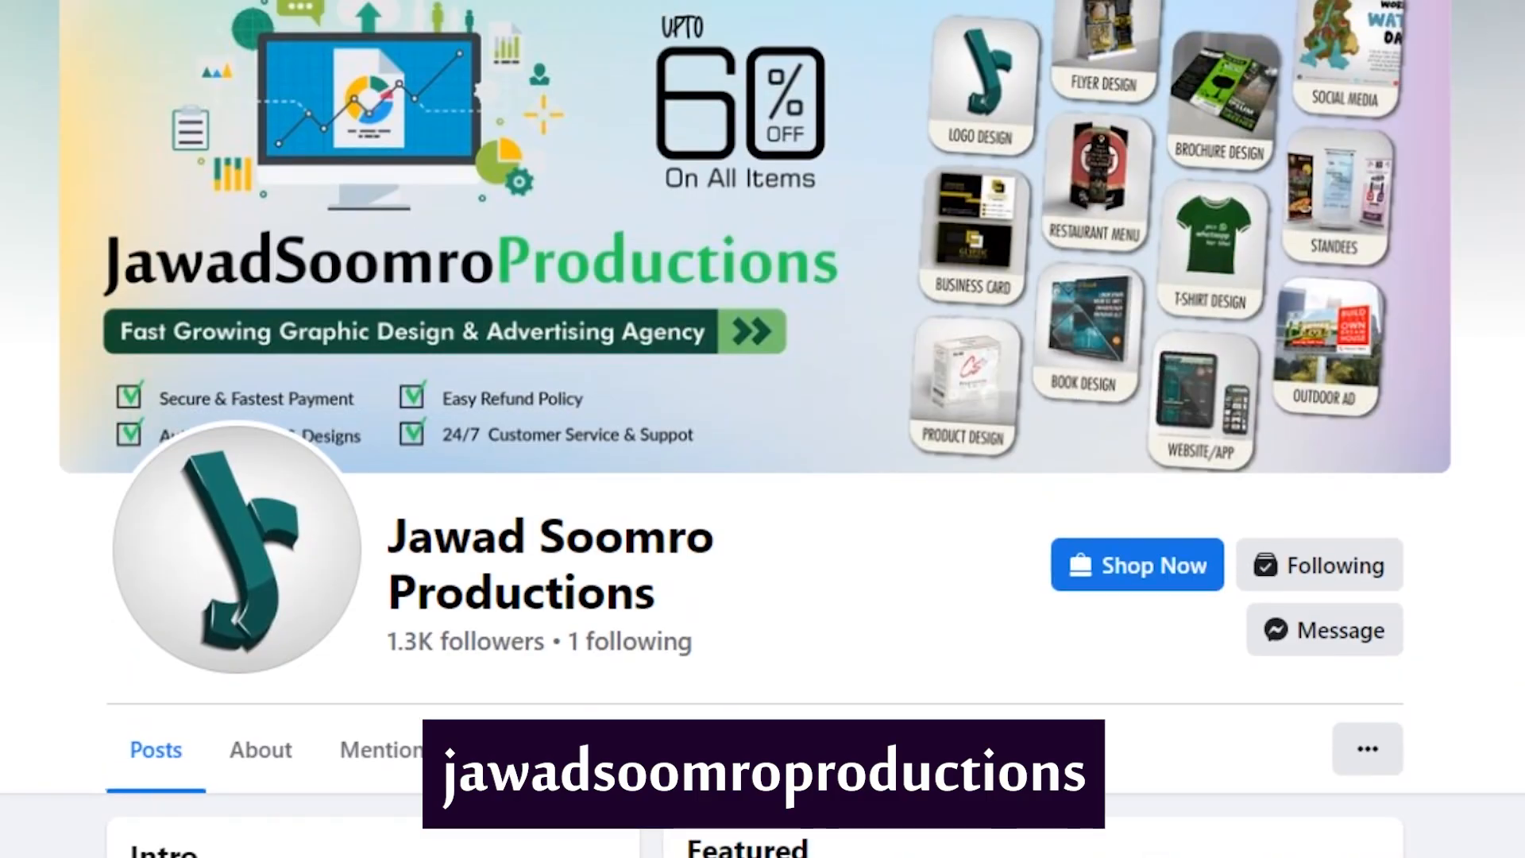
# Scroll the channel's Videos tab through InDesign tutorials on master pages, bullets and page numbering.
pyautogui.scroll(-3)
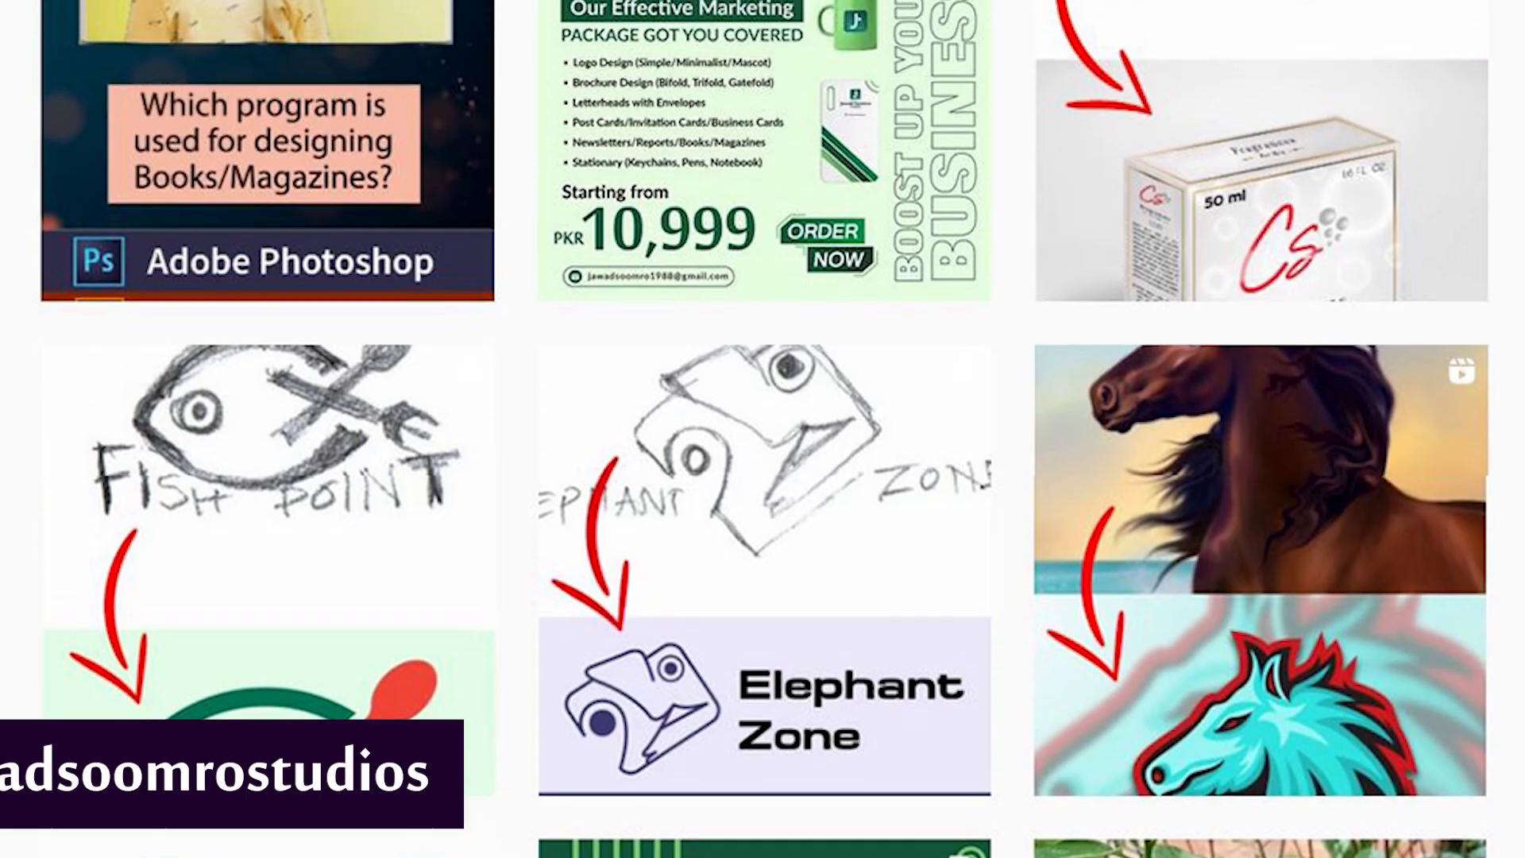
pyautogui.scroll(3)
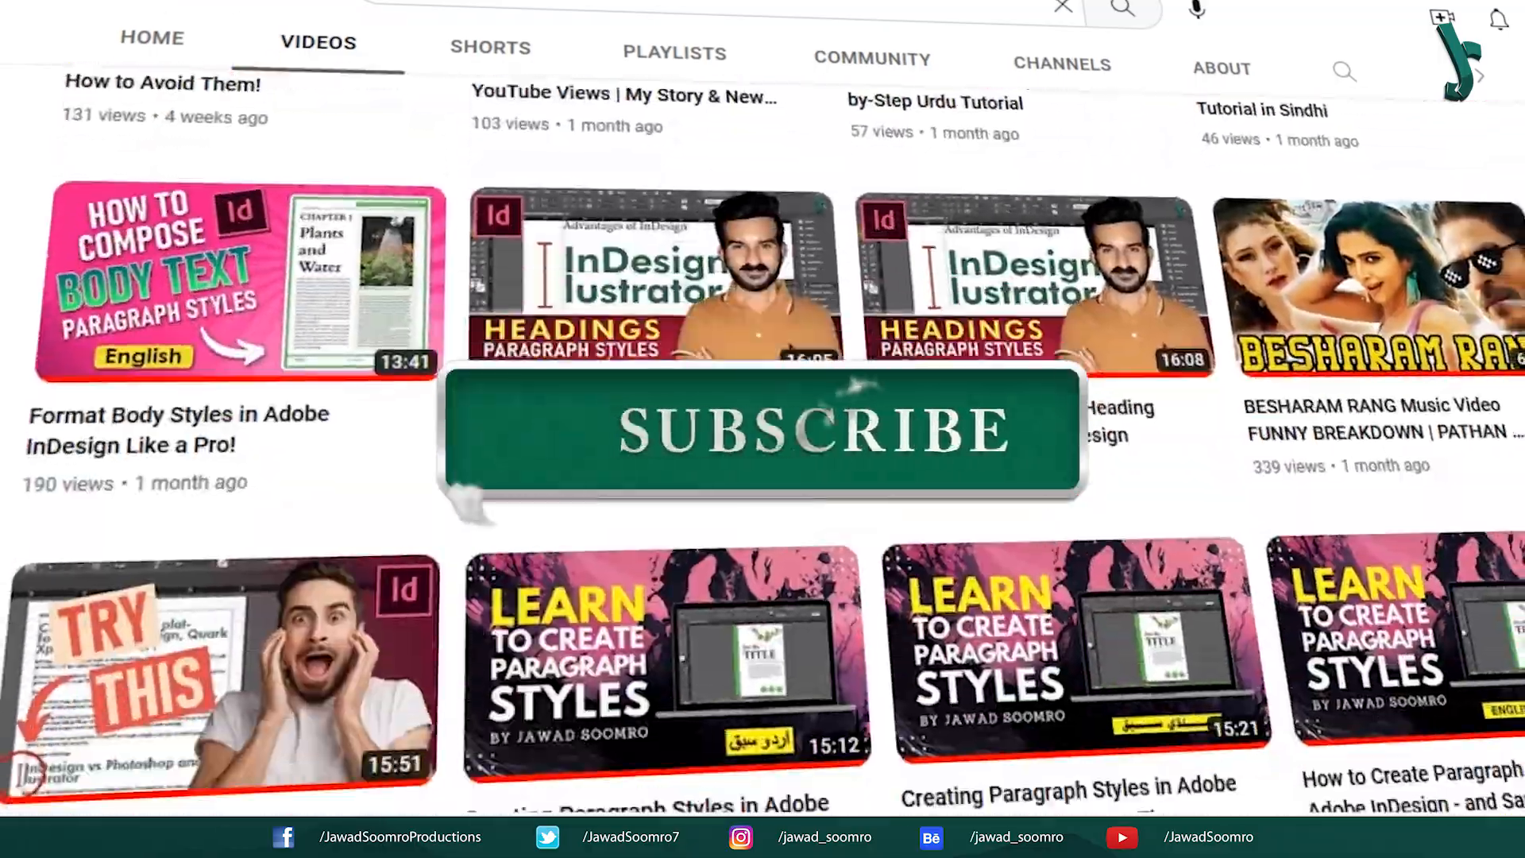
pyautogui.scroll(-3)
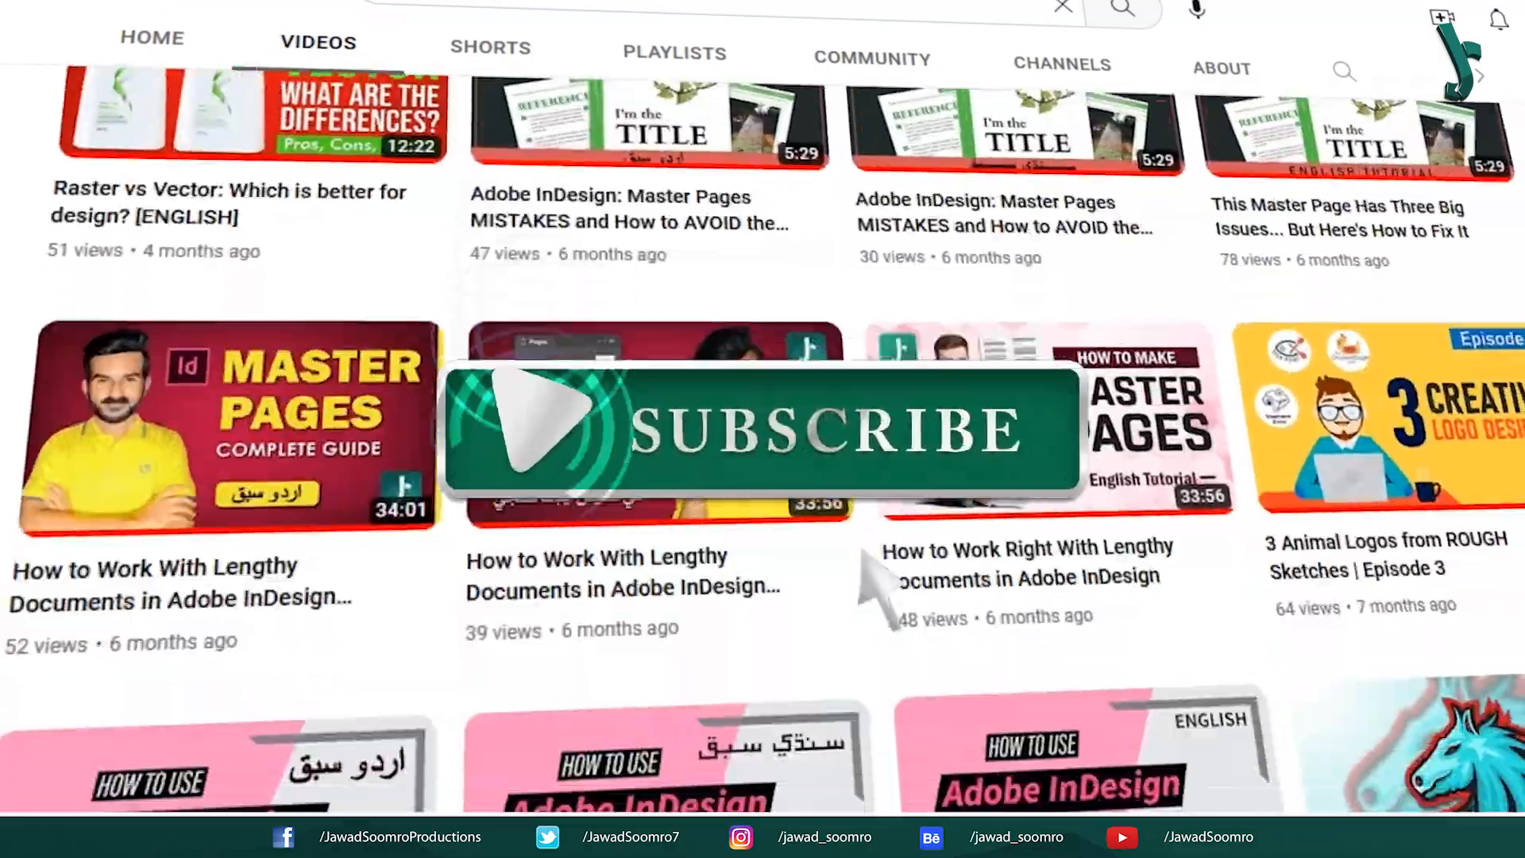
pyautogui.scroll(-3)
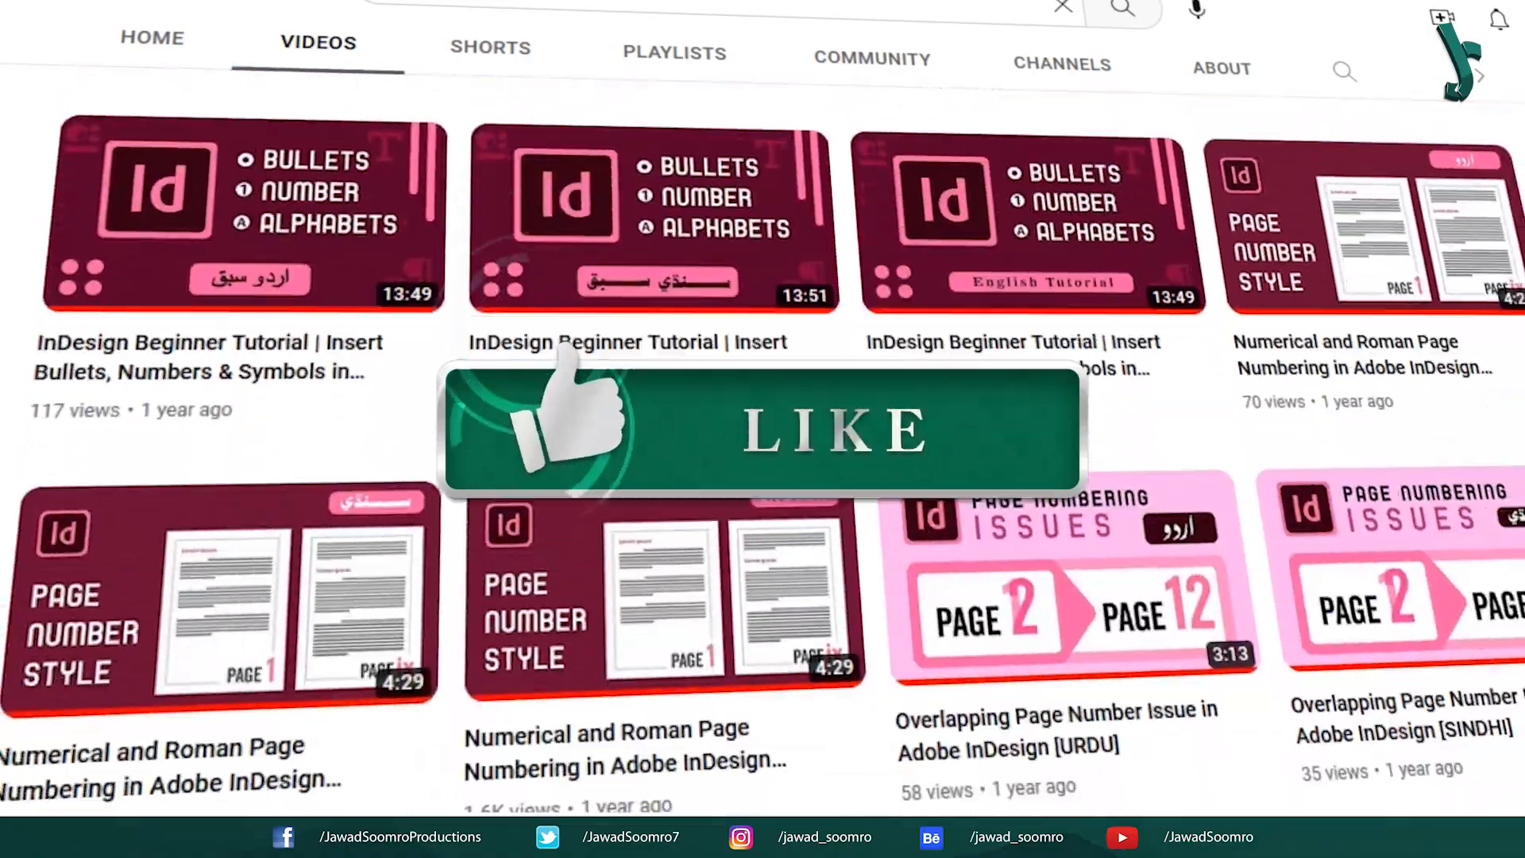
pyautogui.scroll(-3)
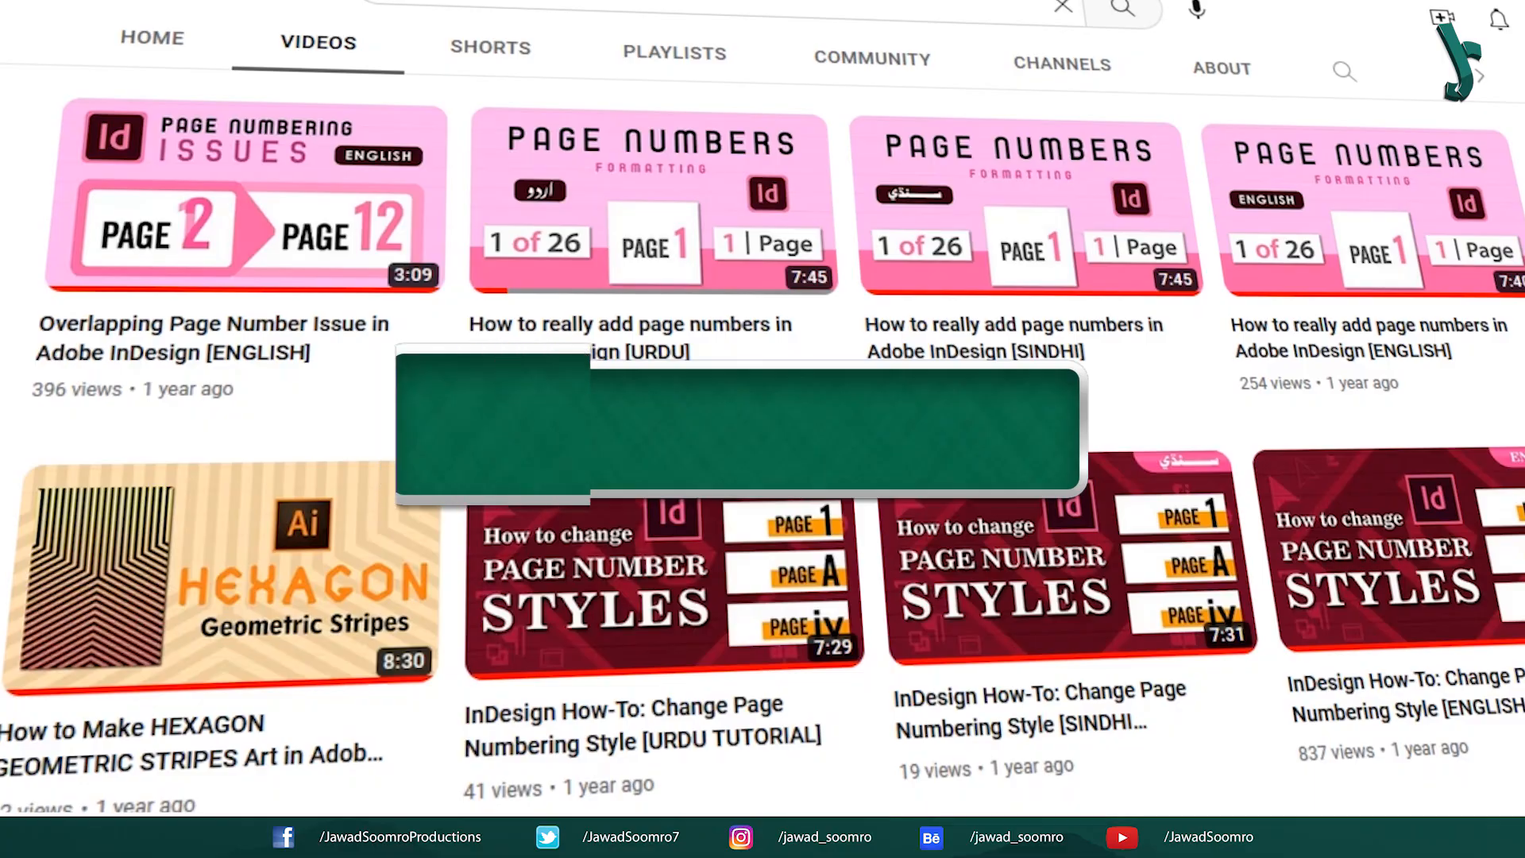